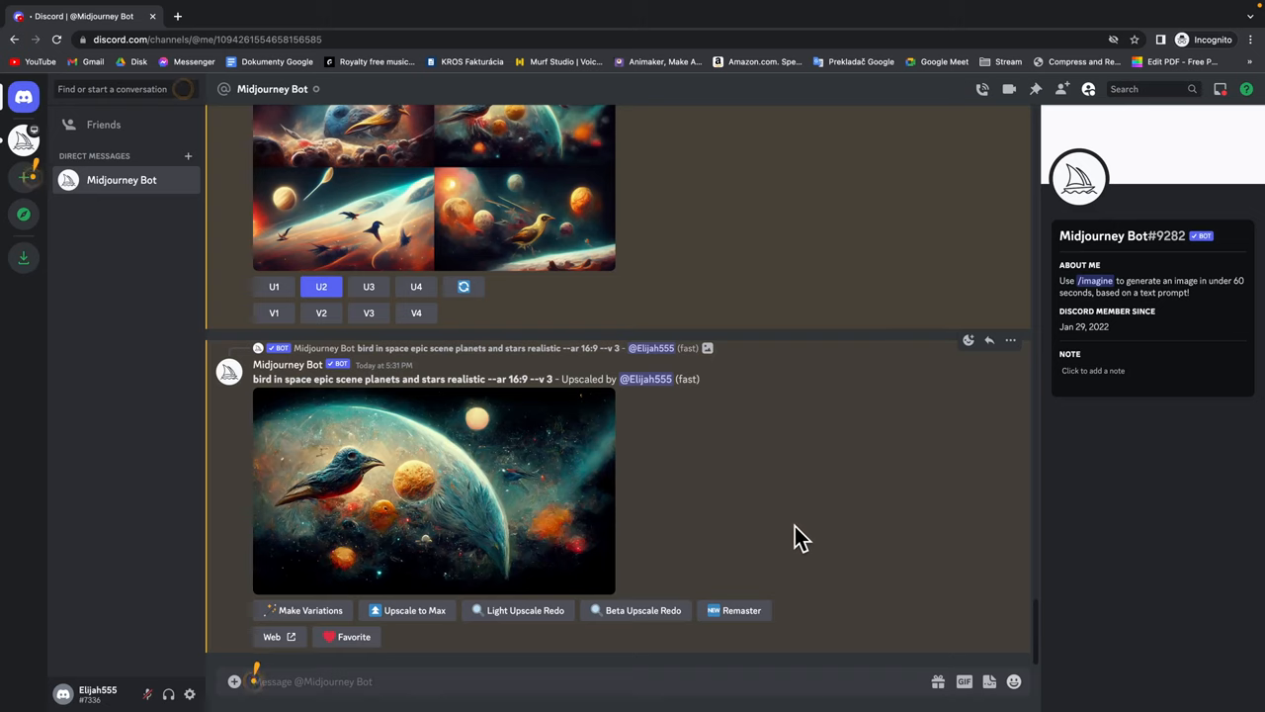
mouse_move(662, 581)
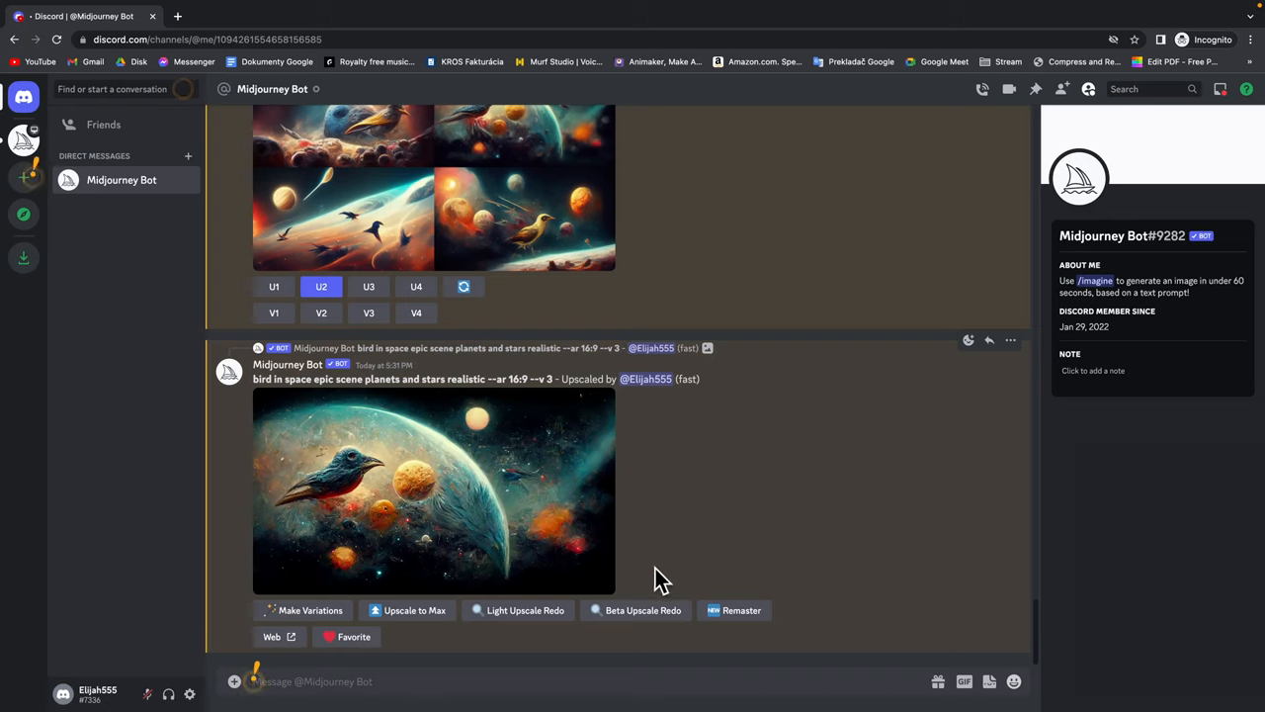
mouse_move(756, 529)
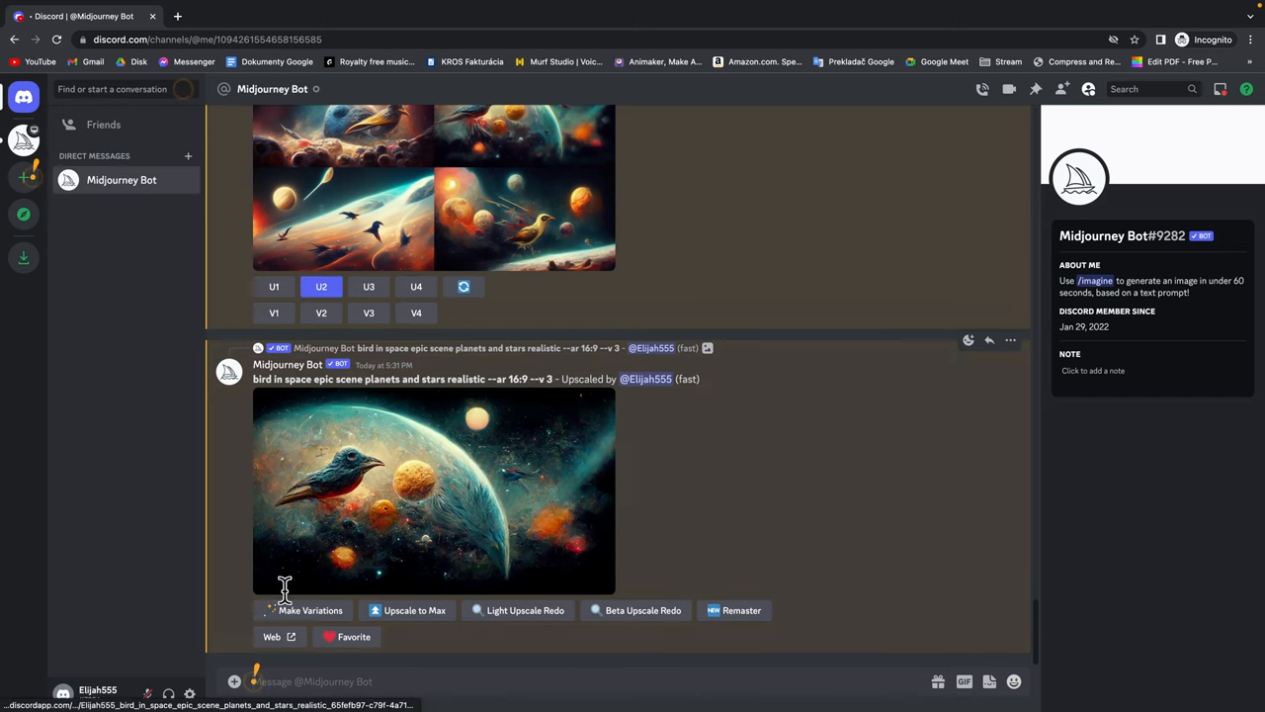
mouse_move(761, 526)
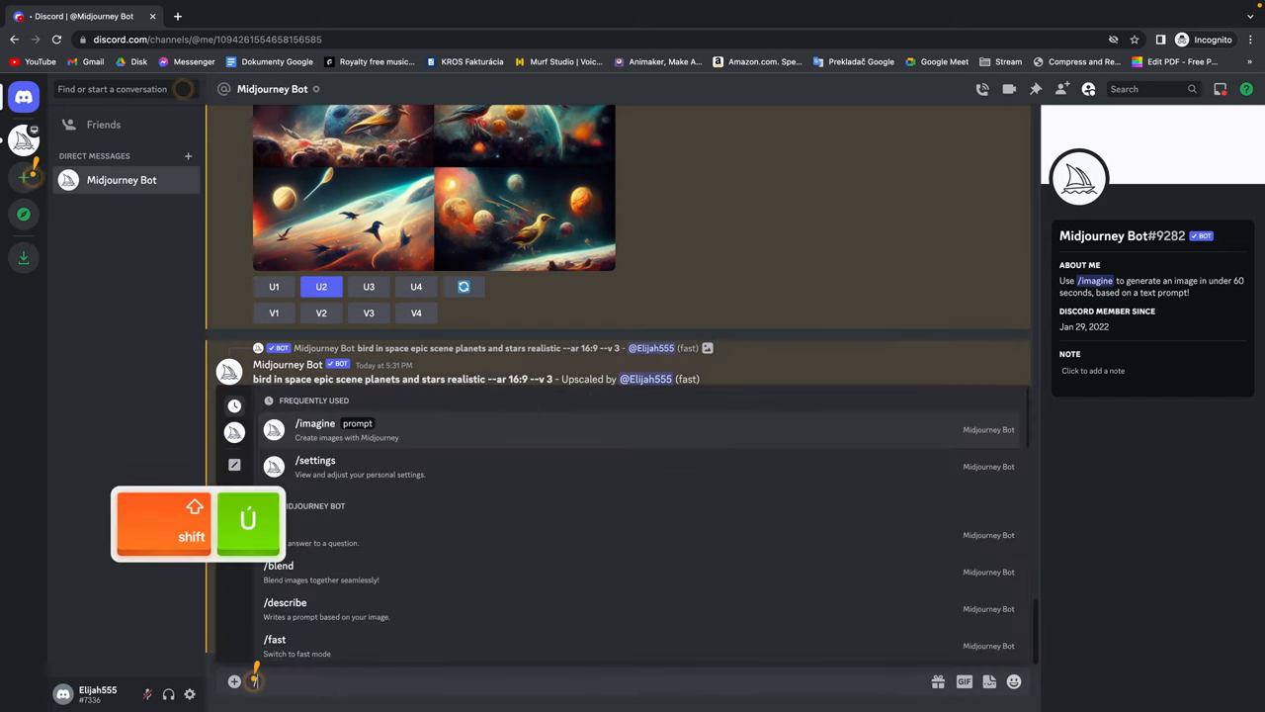
- Send the /info command to the Midjourney Bot to display subscription and usage details
type("/info")
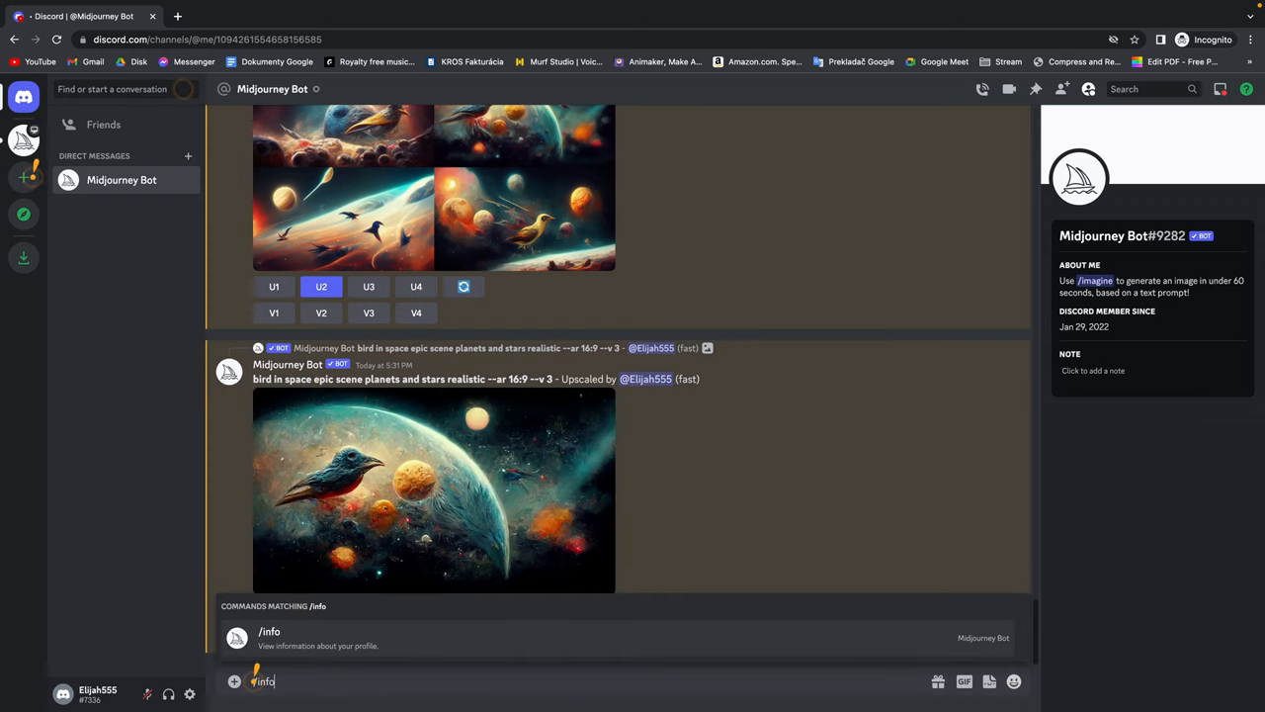
key("Return")
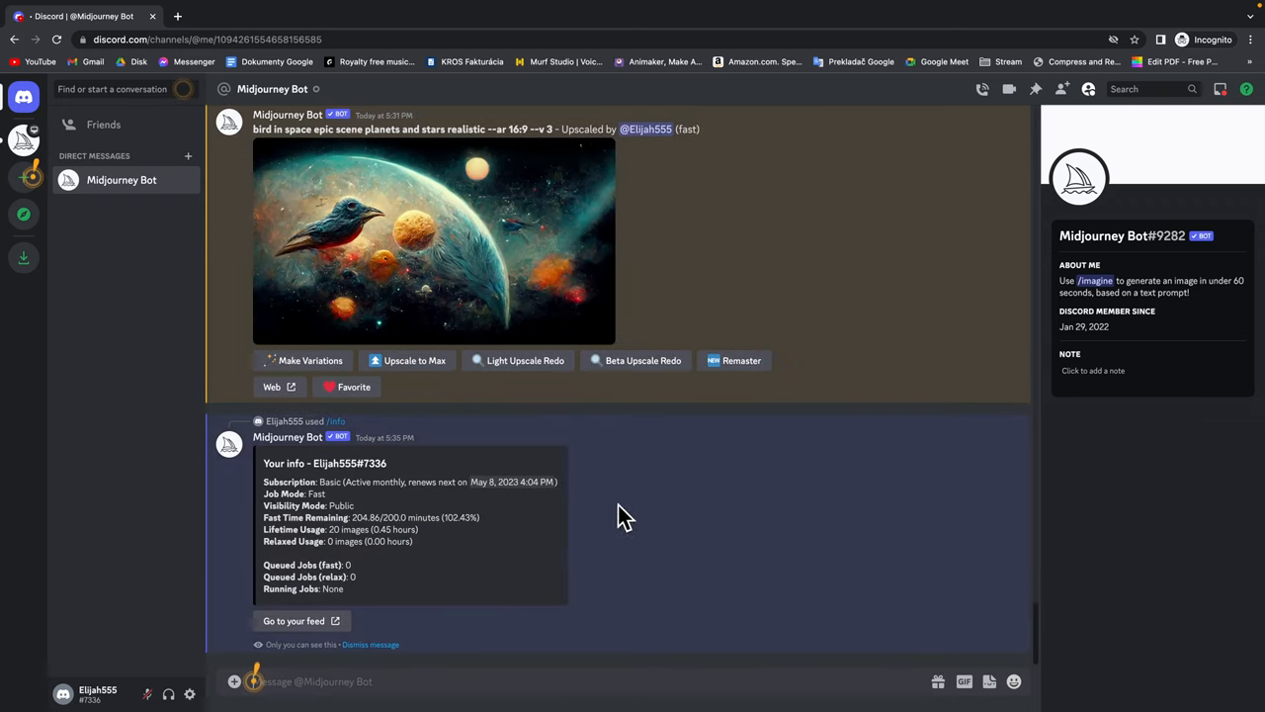
mouse_move(262, 480)
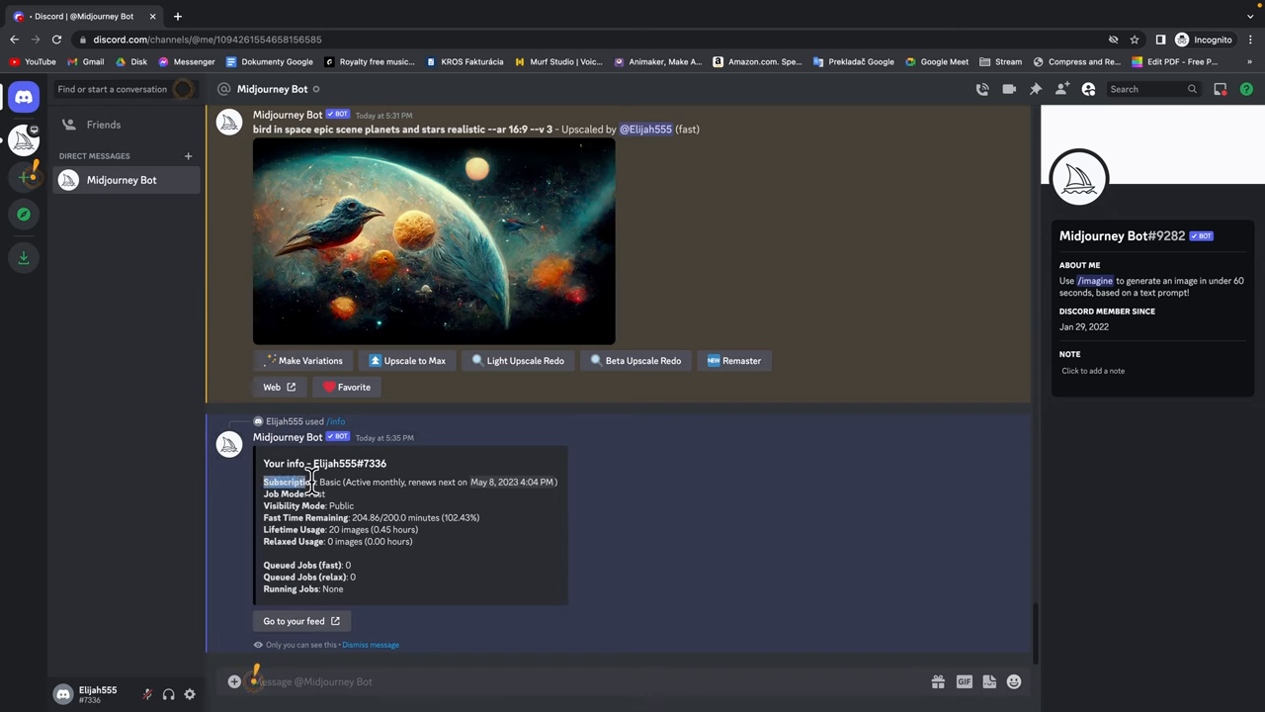
mouse_move(423, 481)
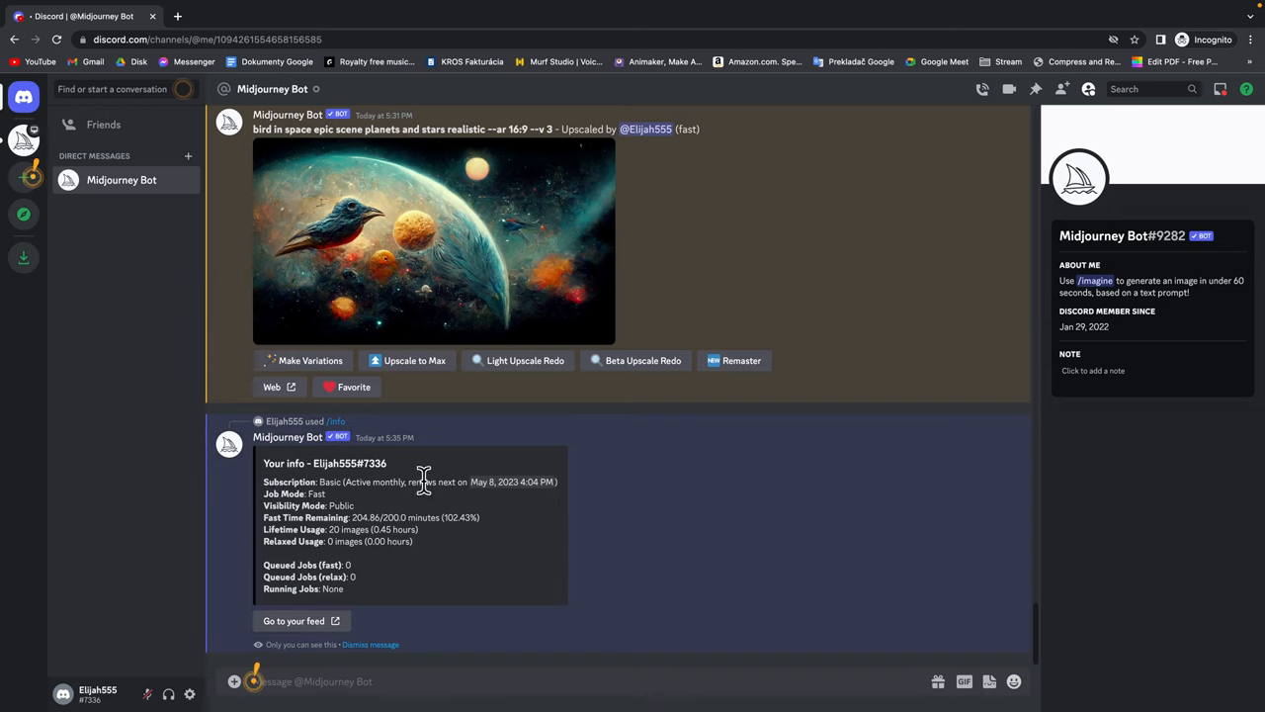
mouse_move(272, 514)
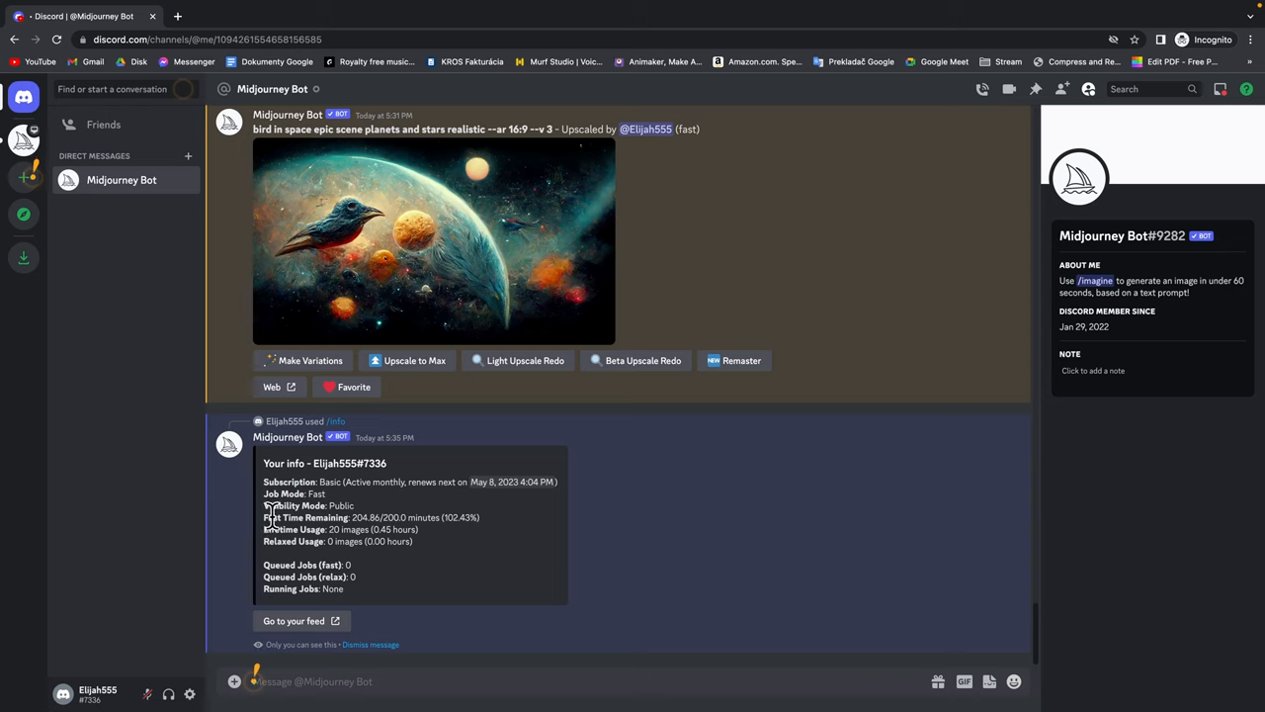
mouse_move(272, 528)
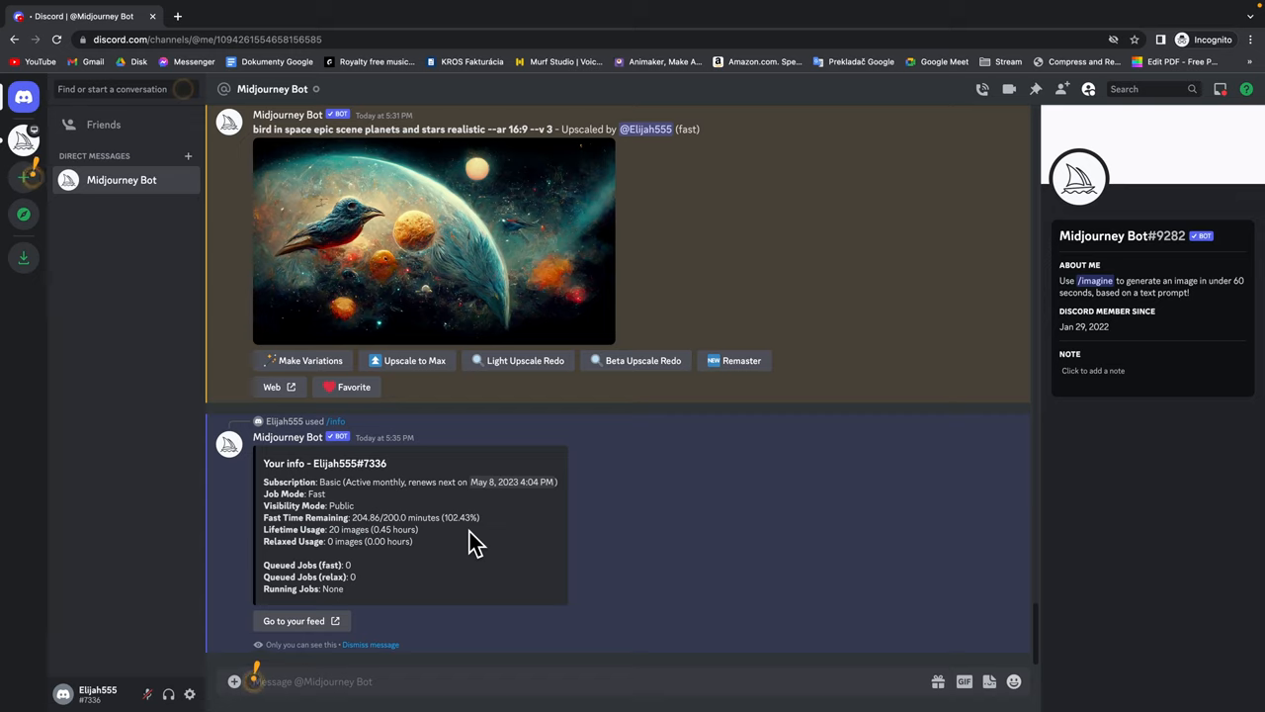
mouse_move(354, 681)
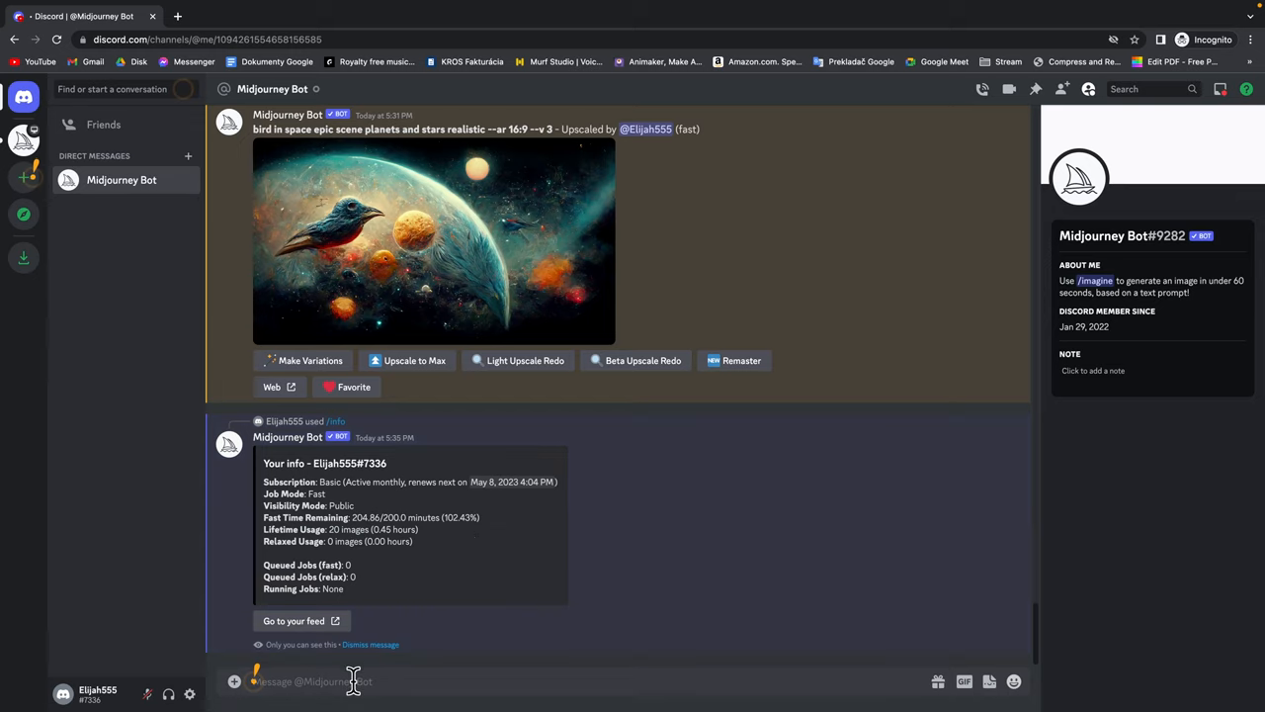
mouse_move(744, 596)
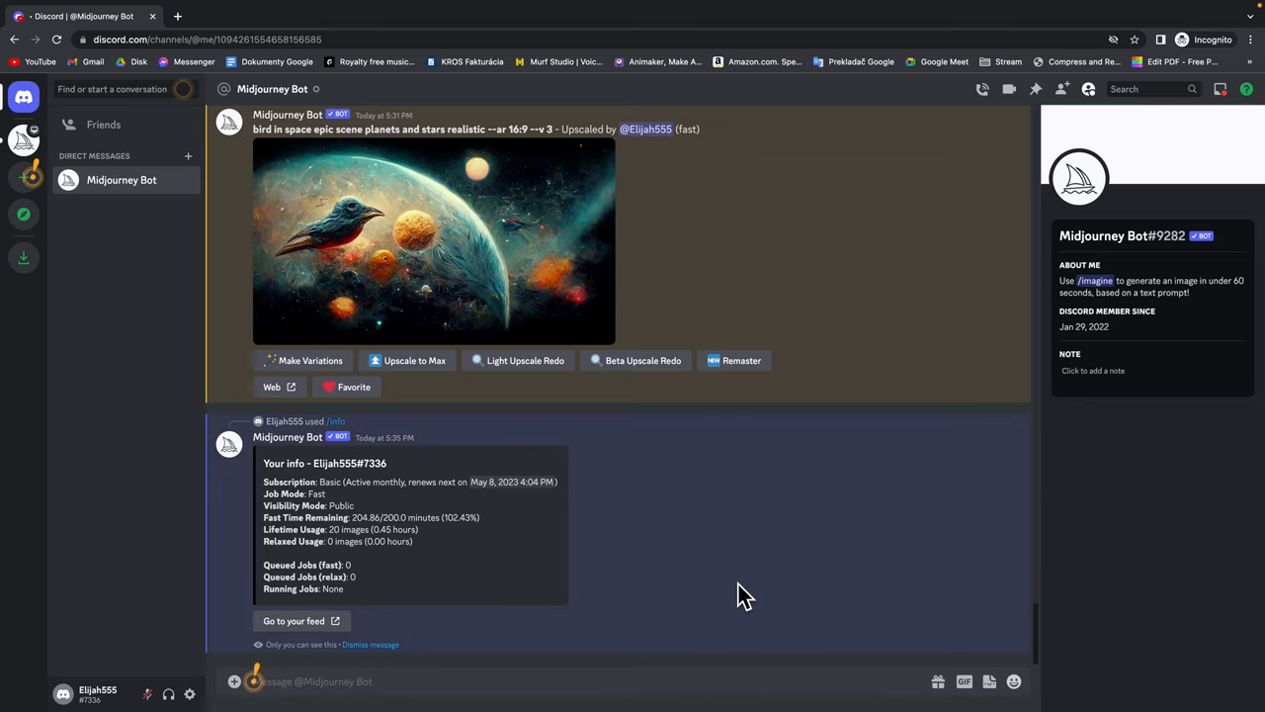